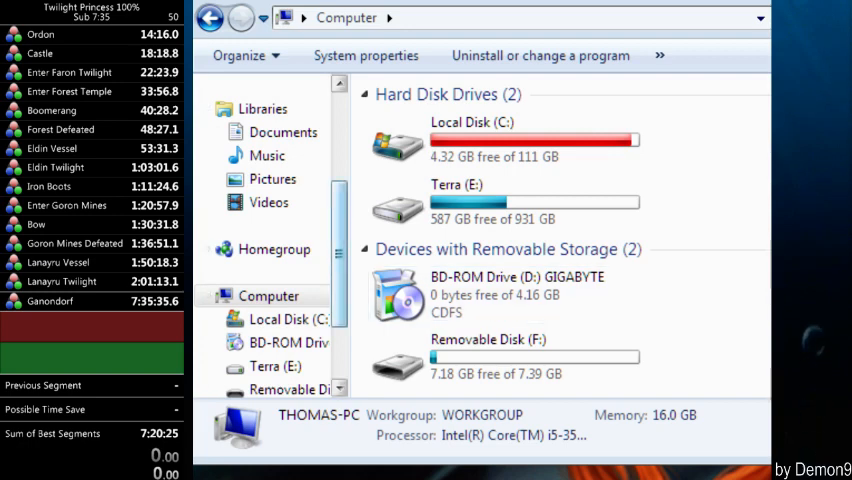
Step: In Downloads, select TP Save Stockpiles.zip and bring up its extract menu
{"action": "scroll", "scroll_direction": "up", "scroll_amount": 3}
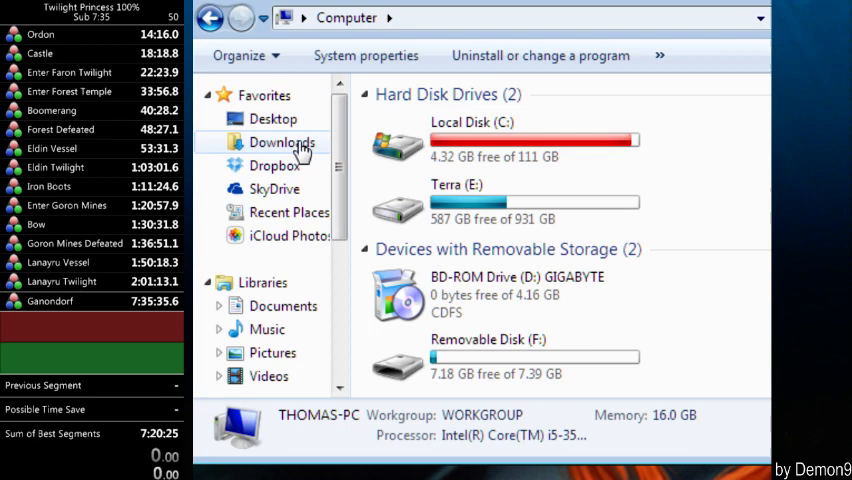
{"action": "left_click", "coordinate": [282, 142]}
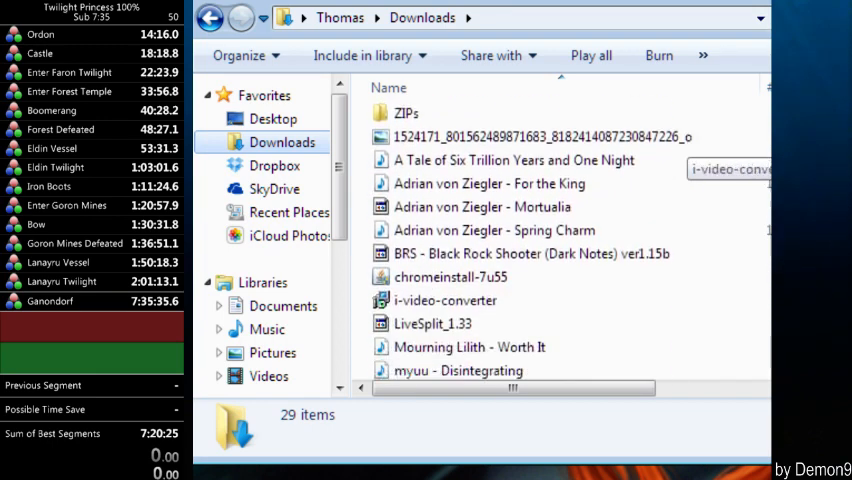
{"action": "scroll", "scroll_direction": "down", "scroll_amount": 3}
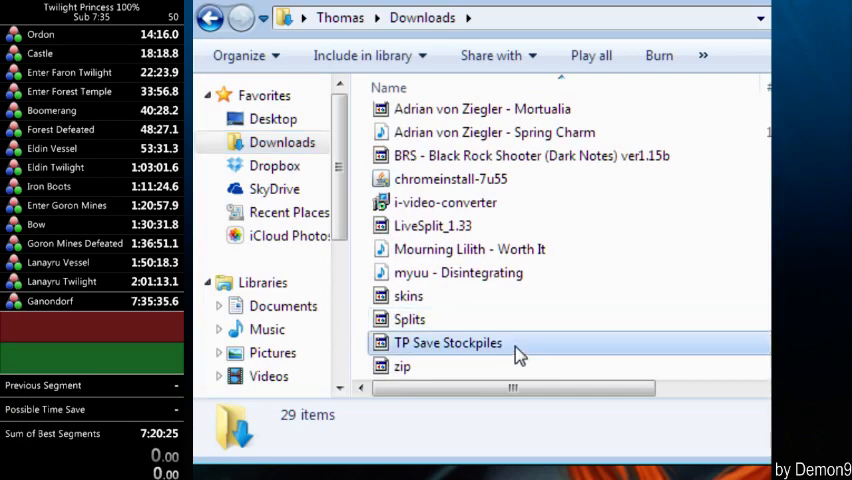
{"action": "left_click", "coordinate": [448, 342]}
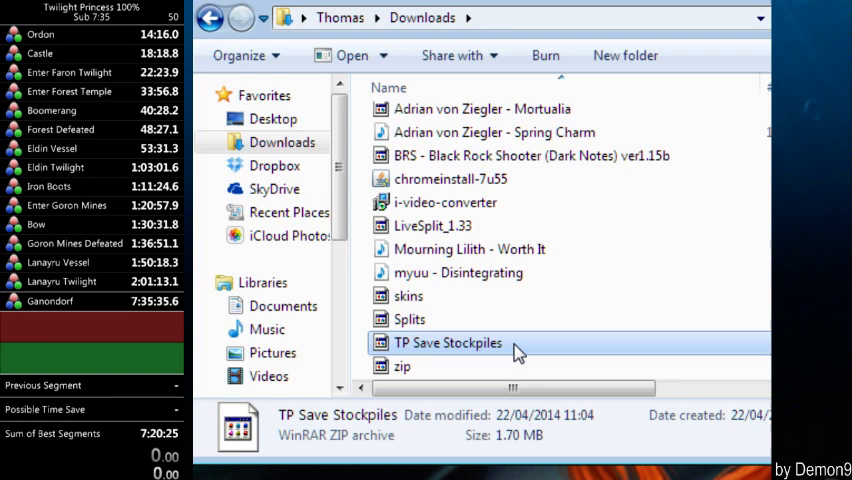
{"action": "right_click", "coordinate": [448, 342]}
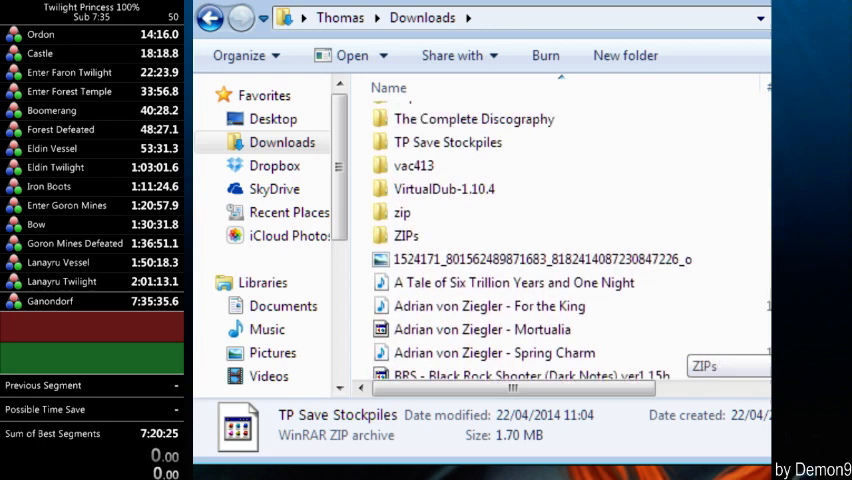
Step: Browse into TP Save Stockpiles and its gcmm folder, then return up a level
{"action": "left_click", "coordinate": [448, 282]}
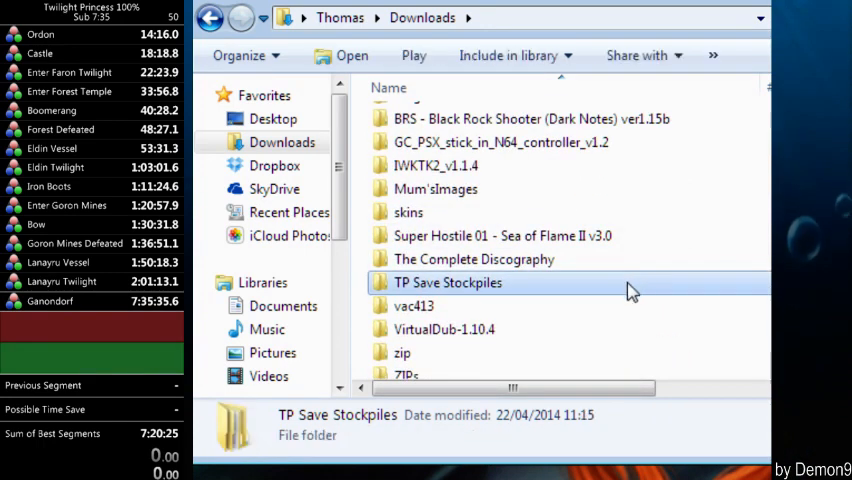
{"action": "double_click", "coordinate": [448, 283]}
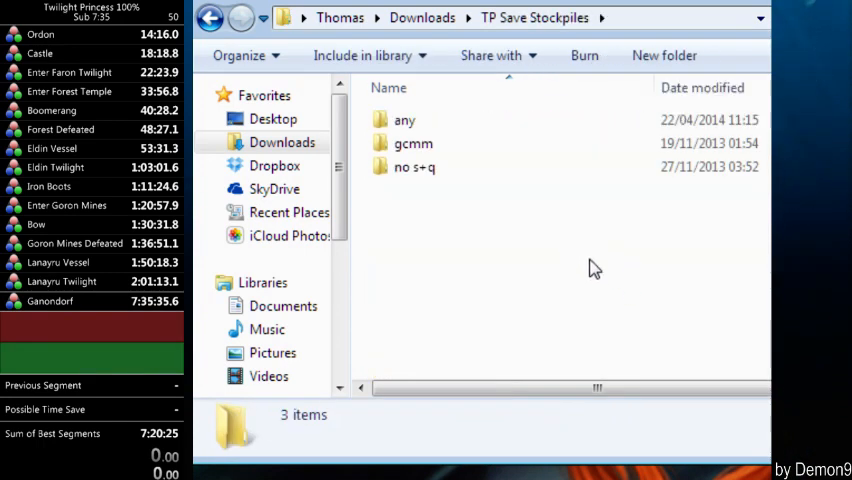
{"action": "left_click", "coordinate": [413, 143]}
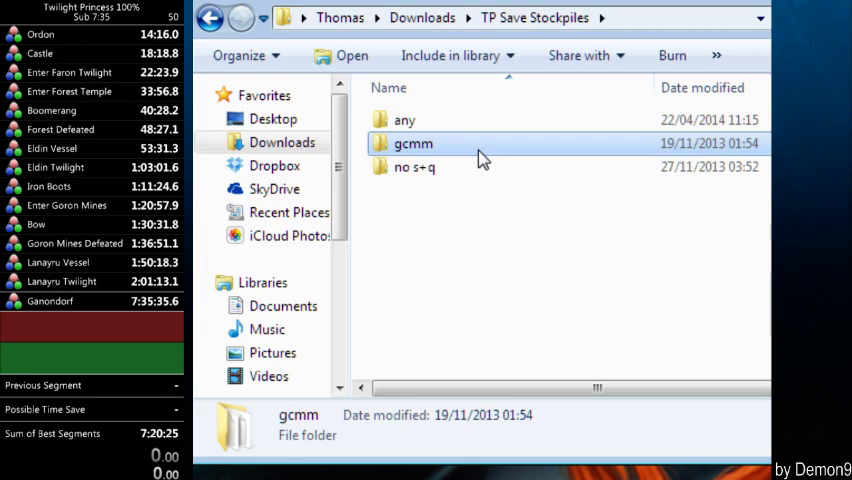
{"action": "mouse_move", "coordinate": [417, 167]}
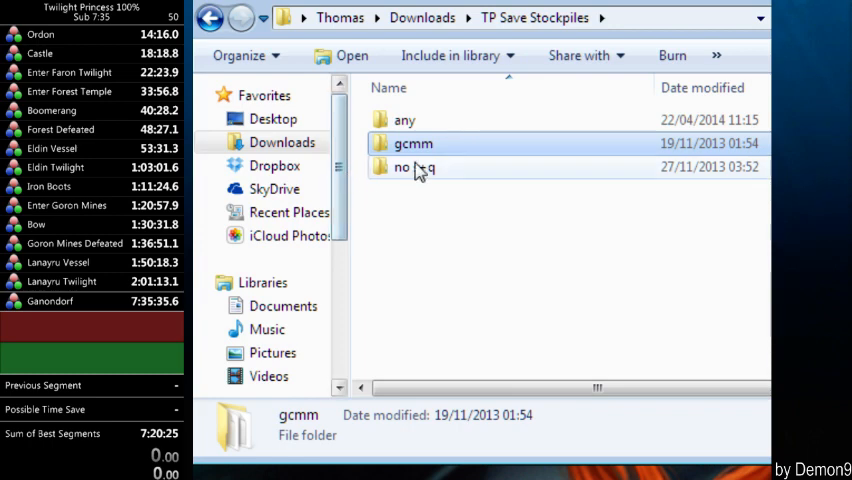
{"action": "double_click", "coordinate": [413, 143]}
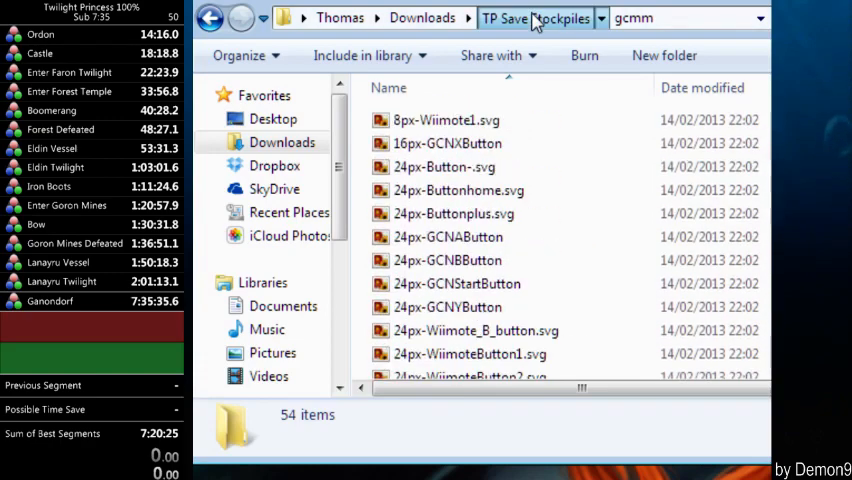
{"action": "left_click", "coordinate": [534, 18]}
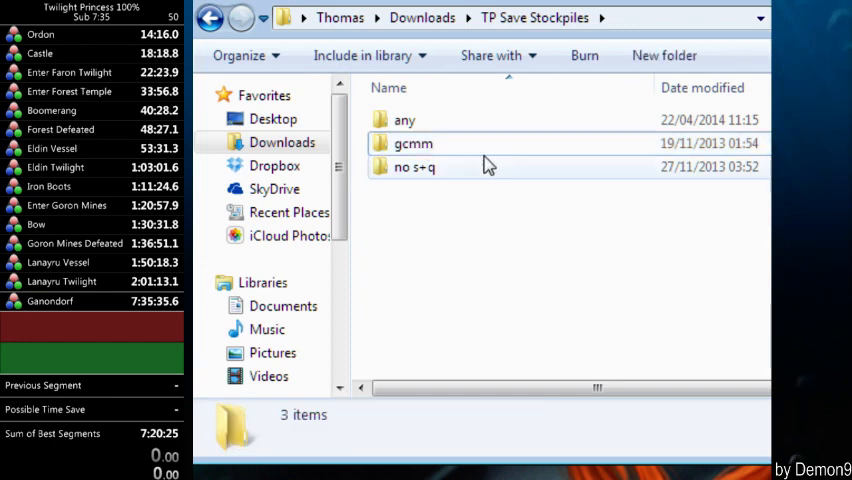
{"action": "left_click", "coordinate": [413, 143]}
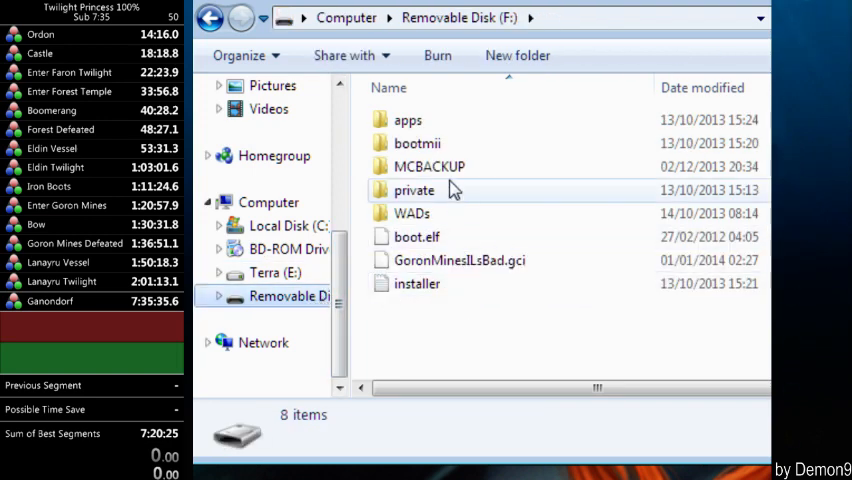
Step: Open the SD card's apps folder to confirm gcmm is there
{"action": "double_click", "coordinate": [408, 119]}
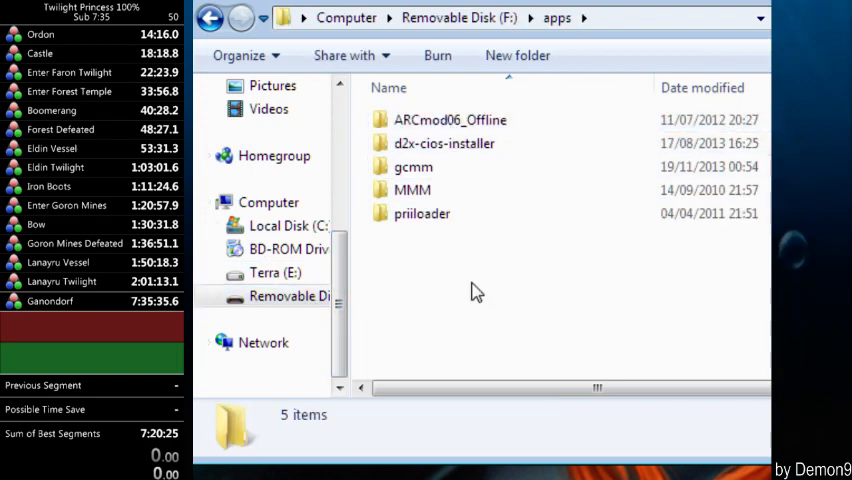
{"action": "mouse_move", "coordinate": [515, 298]}
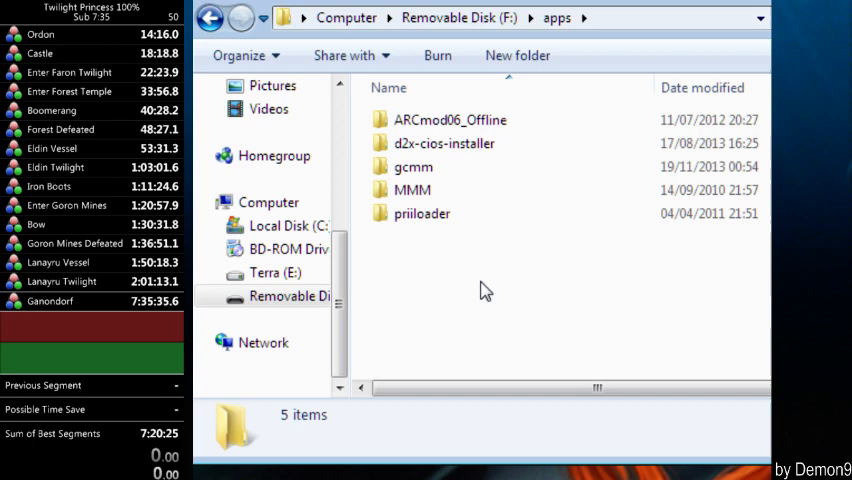
{"action": "mouse_move", "coordinate": [445, 190]}
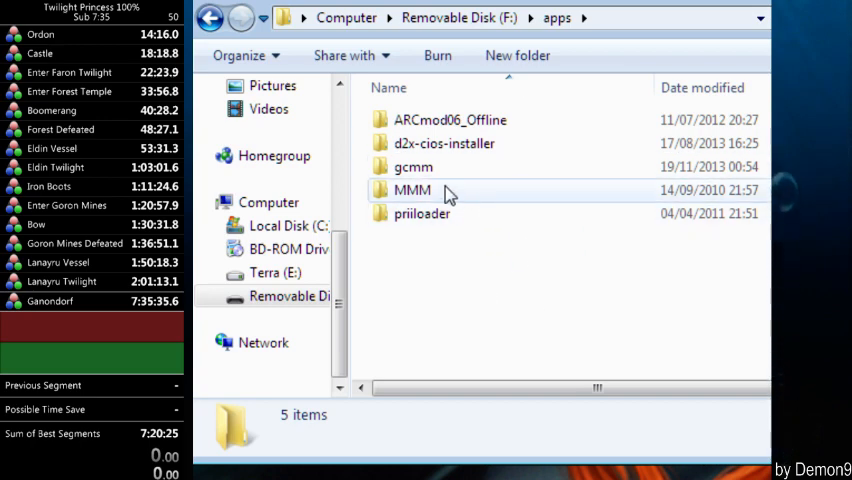
{"action": "mouse_move", "coordinate": [413, 167]}
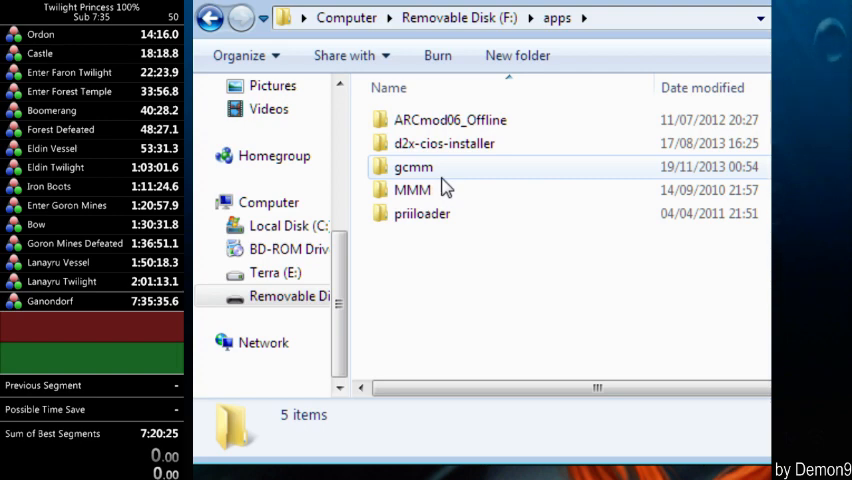
{"action": "mouse_move", "coordinate": [448, 283]}
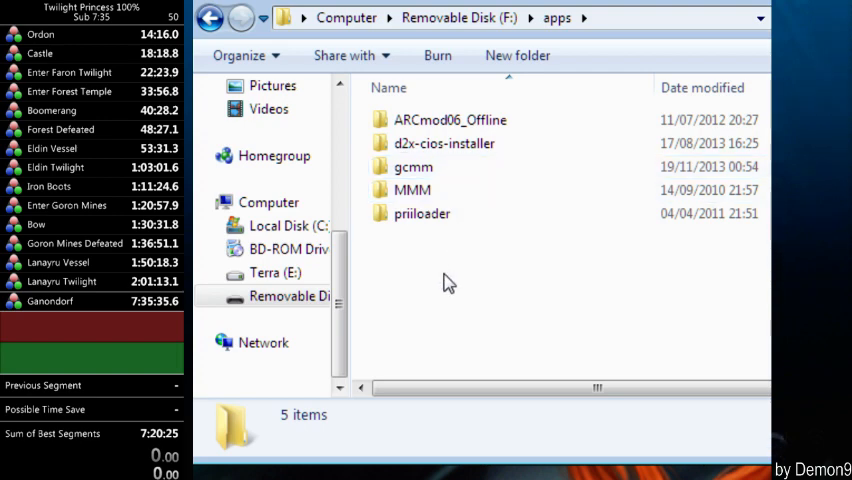
{"action": "mouse_move", "coordinate": [443, 190]}
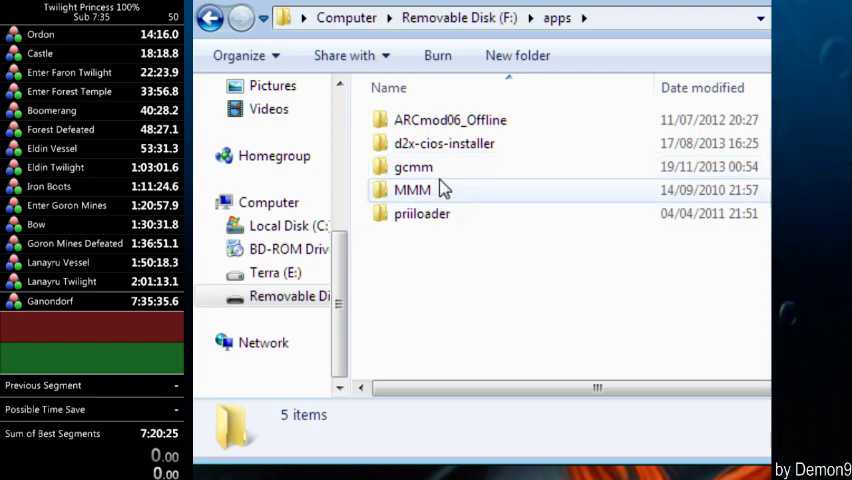
{"action": "mouse_move", "coordinate": [460, 167]}
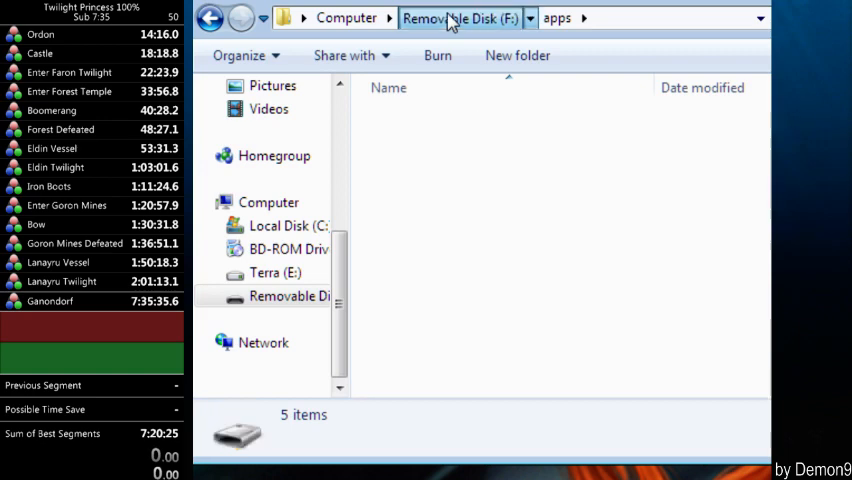
Step: Return to the Removable Disk (F:) root and select the MCBACKUP folder
{"action": "left_click", "coordinate": [459, 18]}
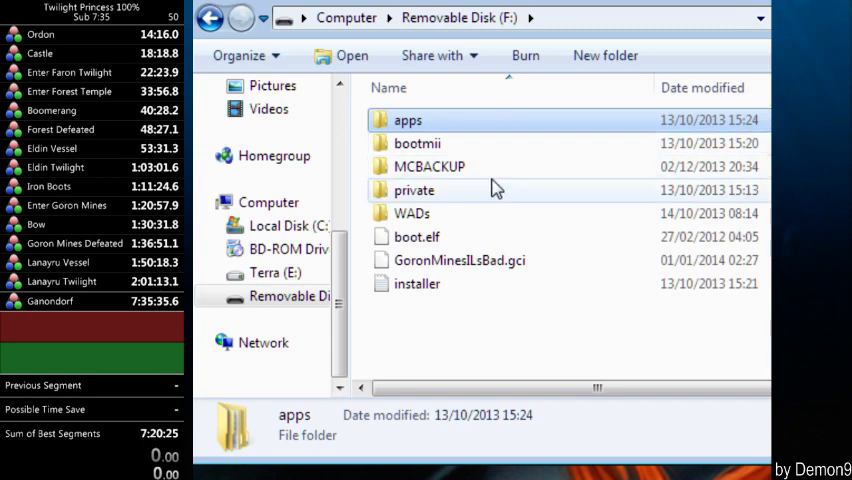
{"action": "mouse_move", "coordinate": [413, 190]}
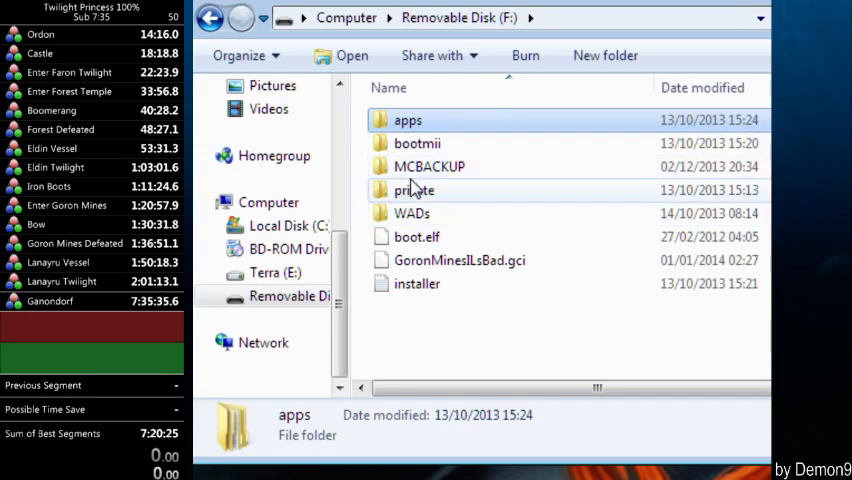
{"action": "left_click", "coordinate": [429, 166]}
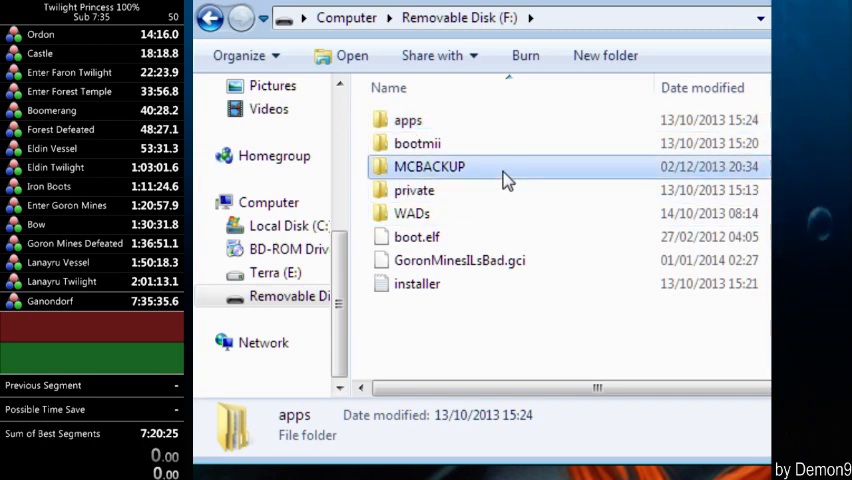
{"action": "left_click", "coordinate": [429, 166]}
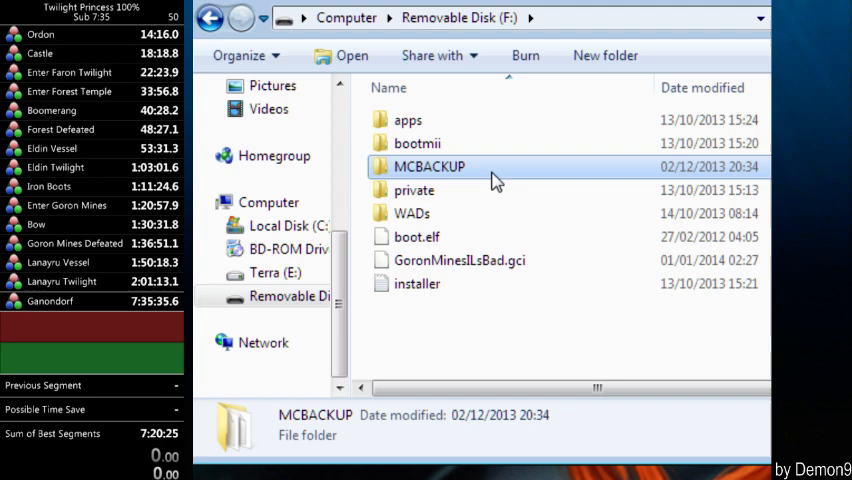
{"action": "mouse_move", "coordinate": [471, 168]}
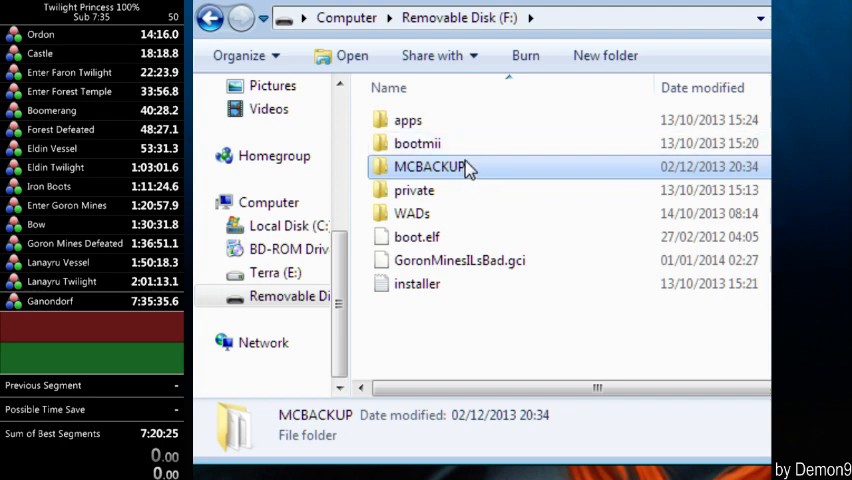
{"action": "double_click", "coordinate": [430, 166]}
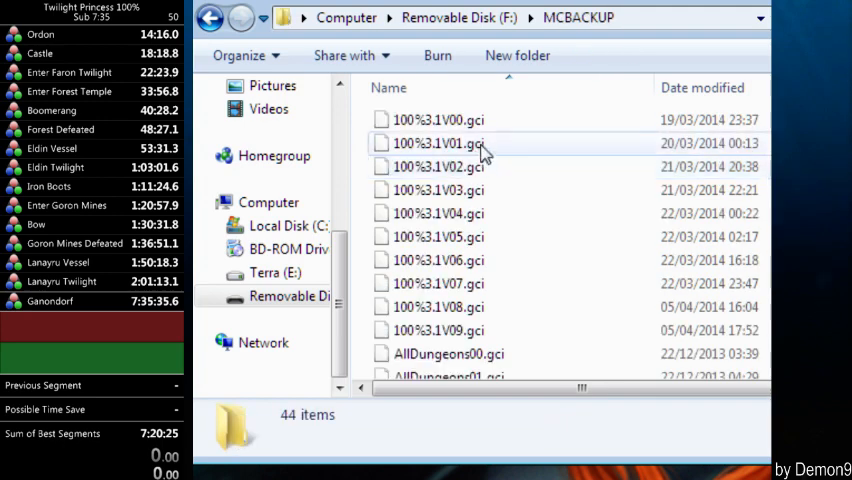
{"action": "mouse_move", "coordinate": [498, 195]}
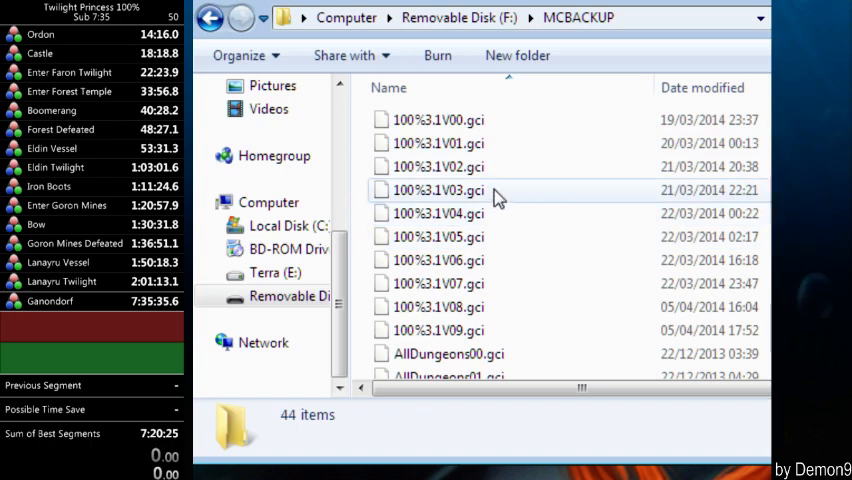
{"action": "mouse_move", "coordinate": [480, 143]}
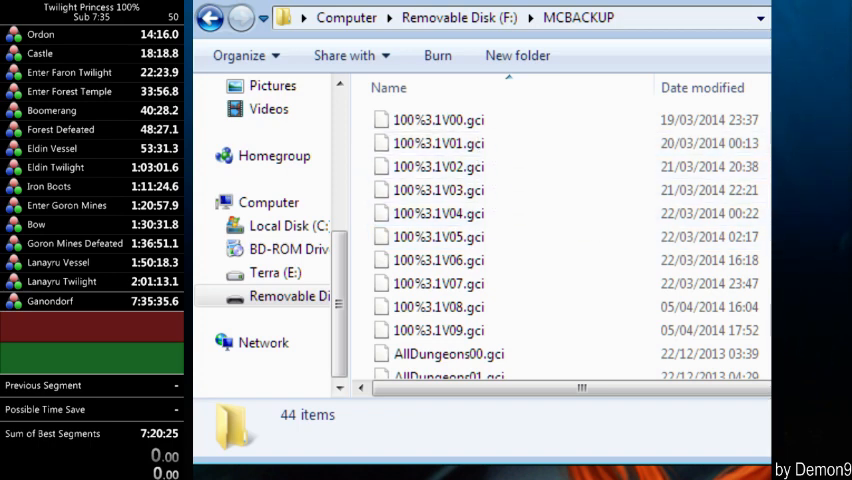
{"action": "scroll", "scroll_direction": "down", "scroll_amount": 3}
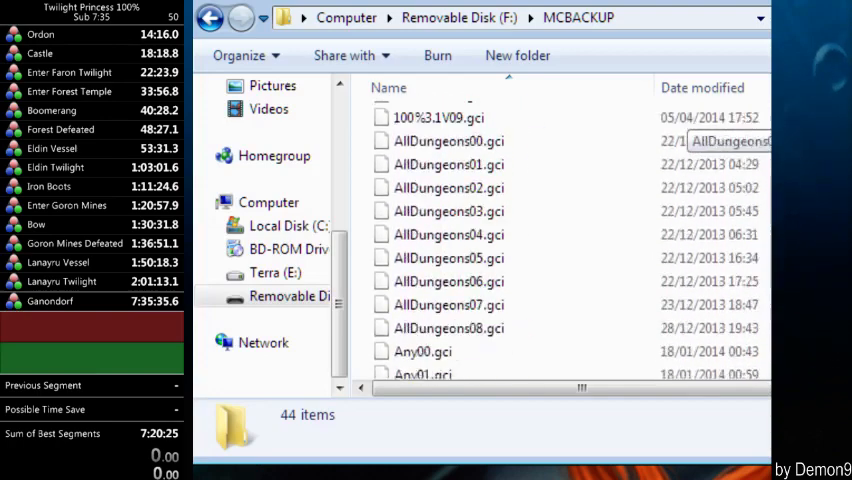
{"action": "scroll", "scroll_direction": "up", "scroll_amount": 3}
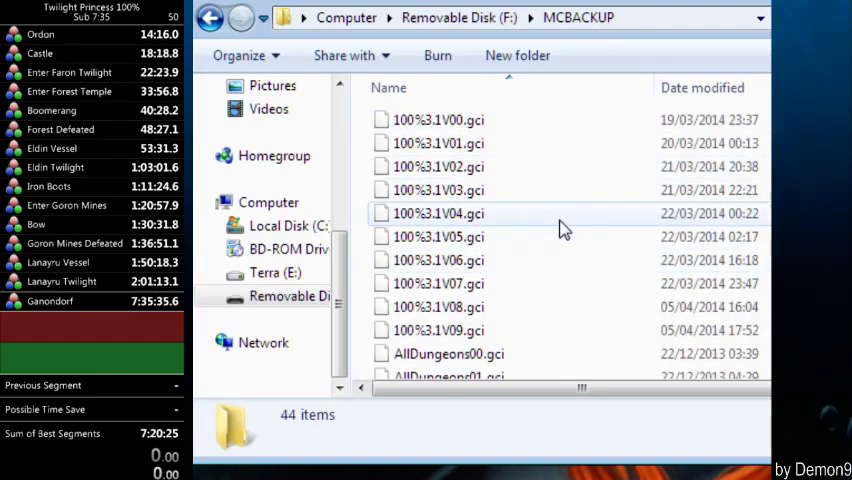
{"action": "mouse_move", "coordinate": [558, 167]}
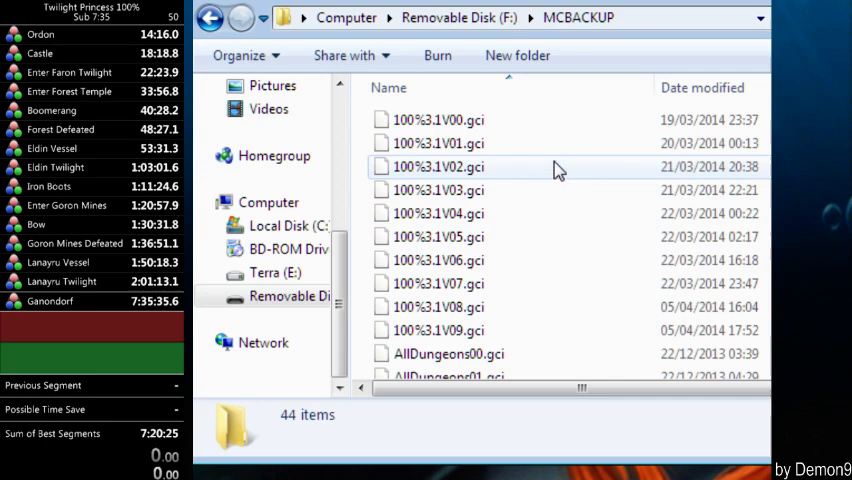
{"action": "mouse_move", "coordinate": [520, 190]}
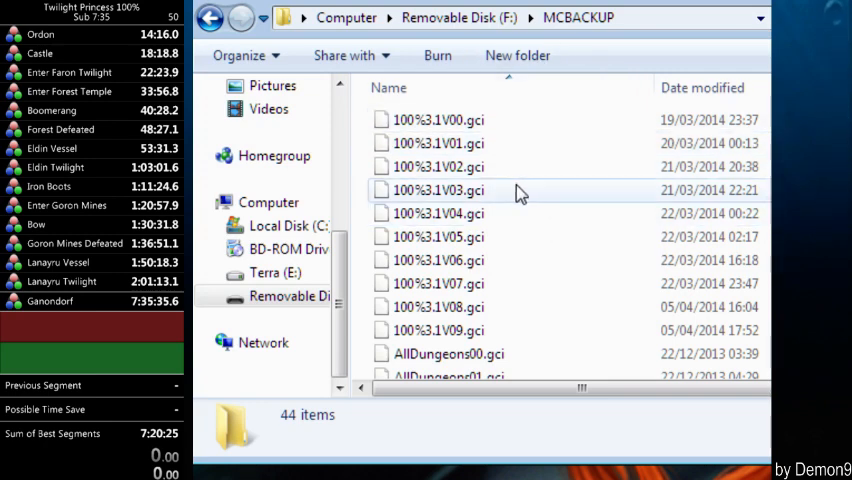
{"action": "mouse_move", "coordinate": [500, 133]}
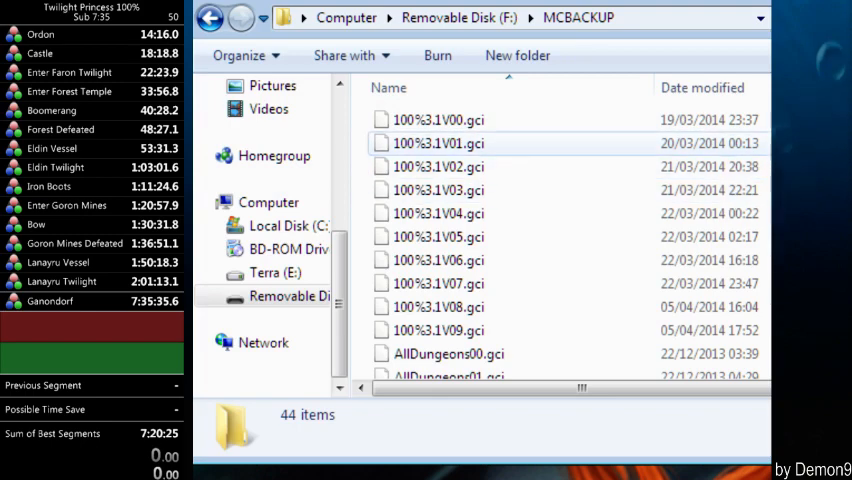
{"action": "scroll", "scroll_direction": "down", "scroll_amount": 3}
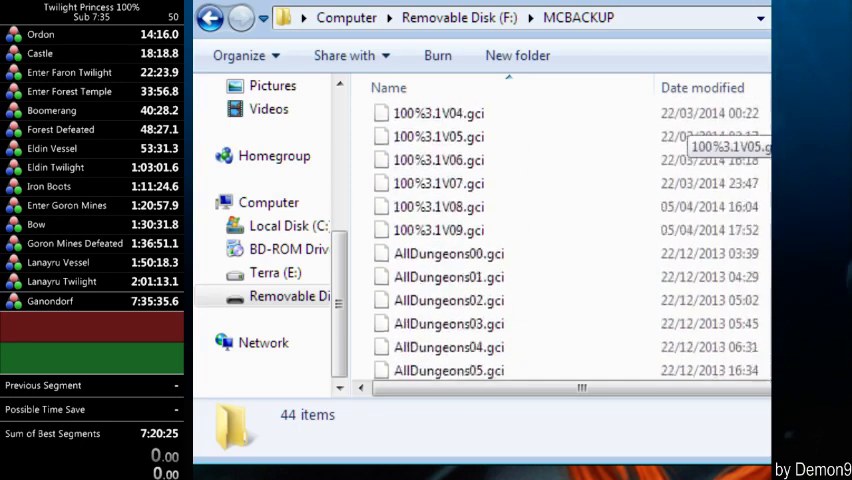
{"action": "scroll", "scroll_direction": "up", "scroll_amount": 3}
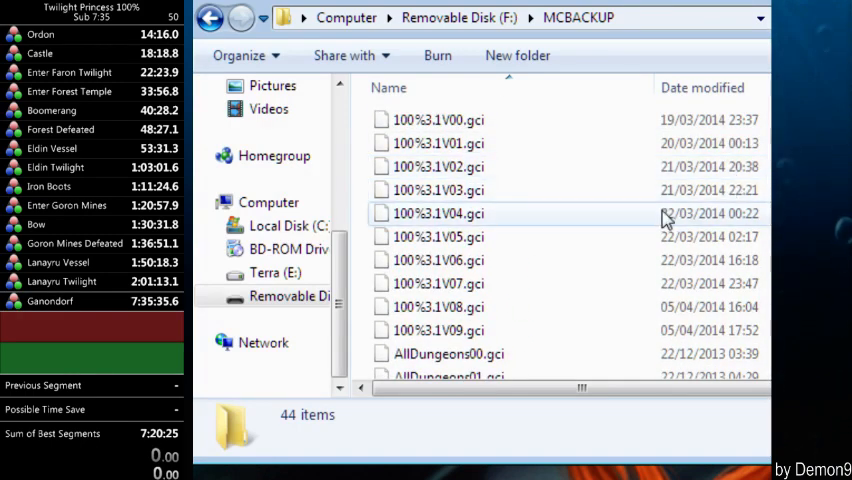
{"action": "mouse_move", "coordinate": [685, 237]}
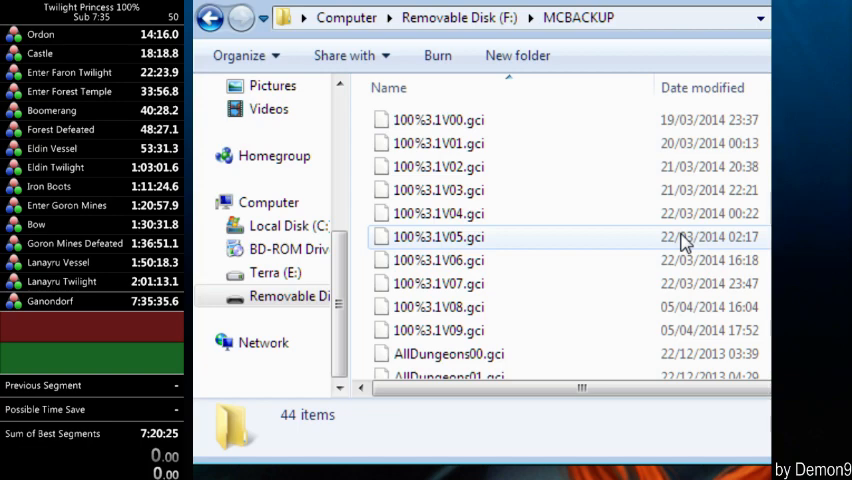
{"action": "scroll", "scroll_direction": "down", "scroll_amount": 3}
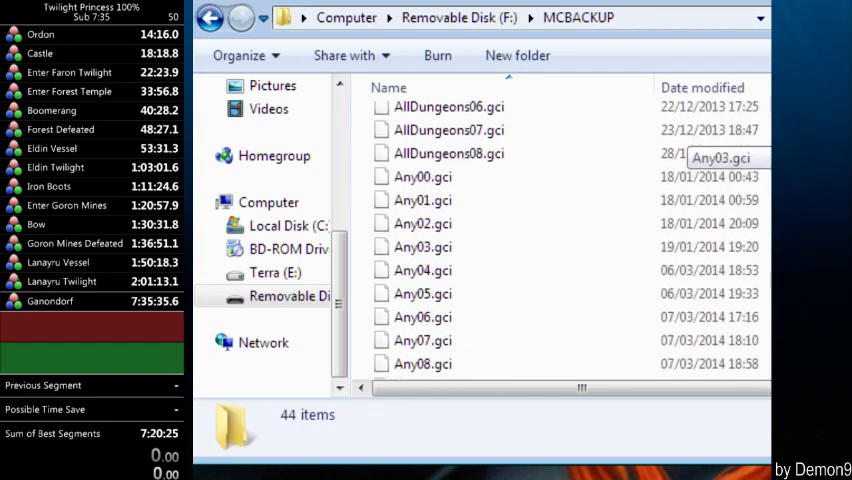
{"action": "scroll", "scroll_direction": "up", "scroll_amount": 3}
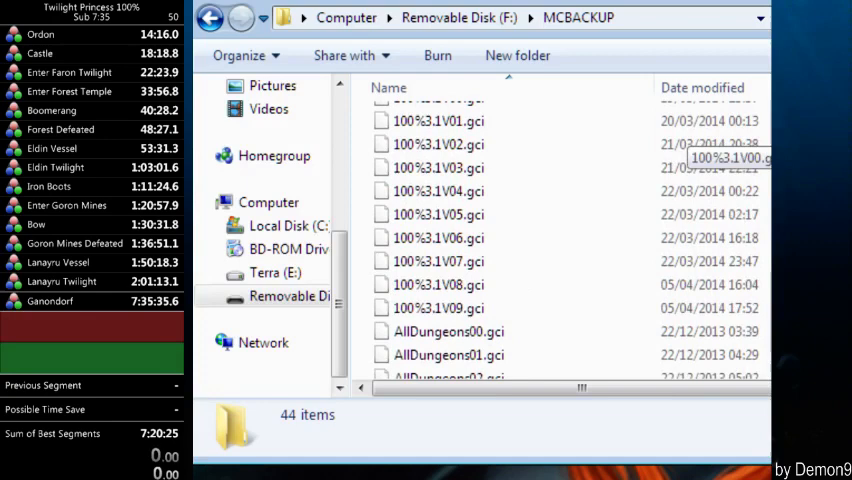
{"action": "scroll", "scroll_direction": "up", "scroll_amount": 3}
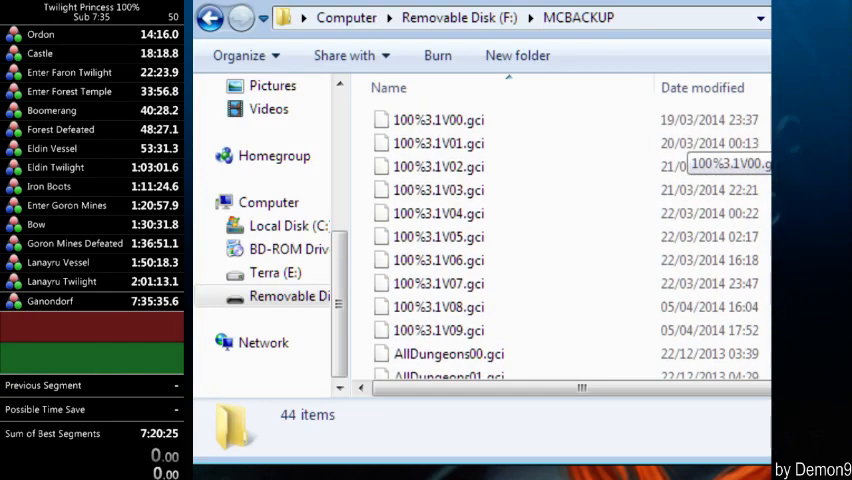
{"action": "mouse_move", "coordinate": [348, 122]}
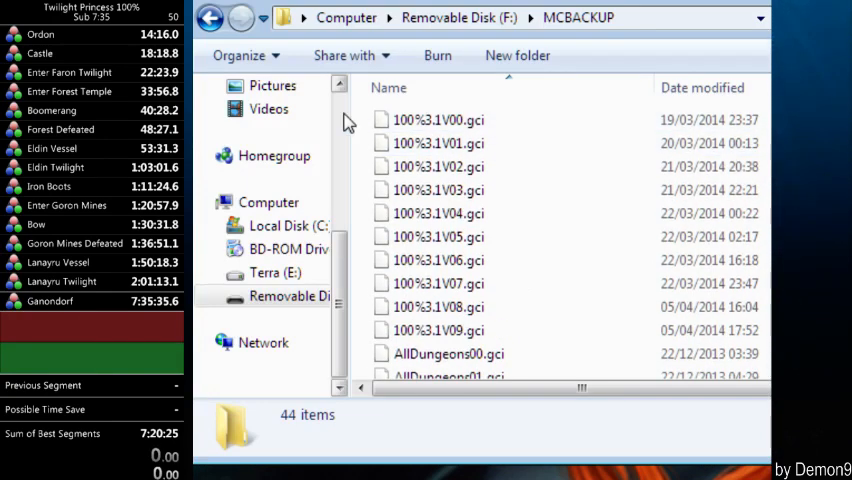
Step: Go to Downloads, open TP Save Stockpiles, then open a folder further in
{"action": "scroll", "scroll_direction": "up", "scroll_amount": 3}
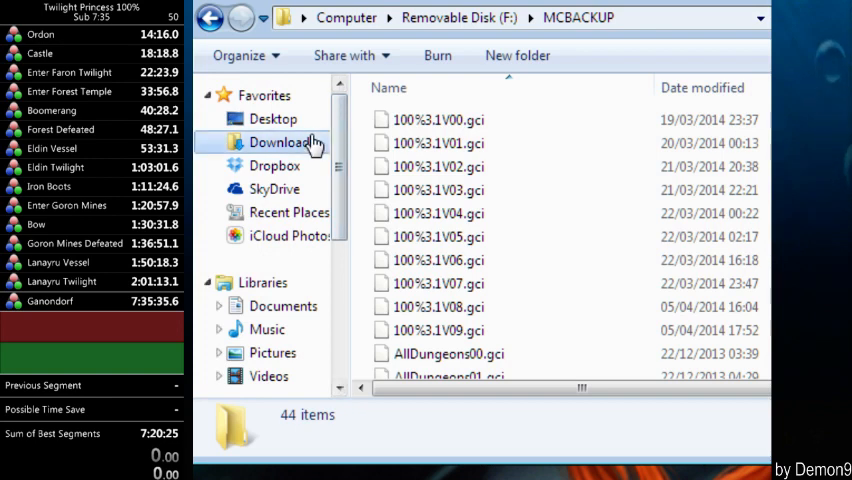
{"action": "left_click", "coordinate": [281, 142]}
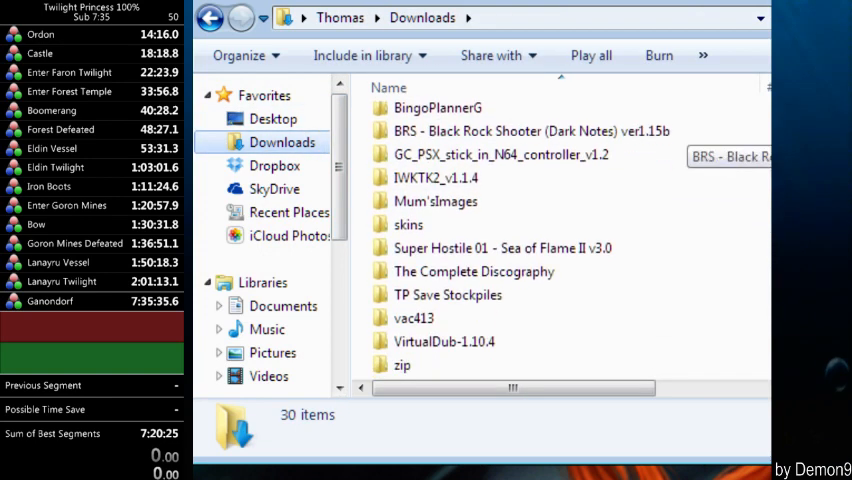
{"action": "double_click", "coordinate": [447, 294]}
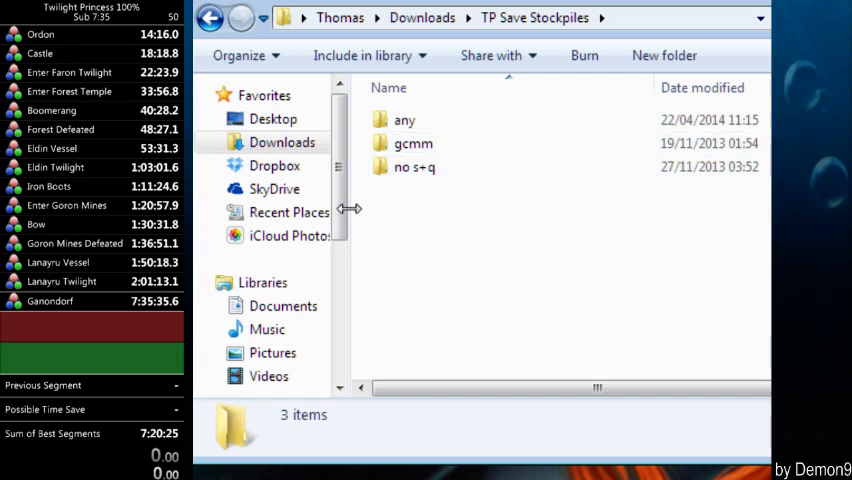
{"action": "scroll", "scroll_direction": "down", "scroll_amount": 3}
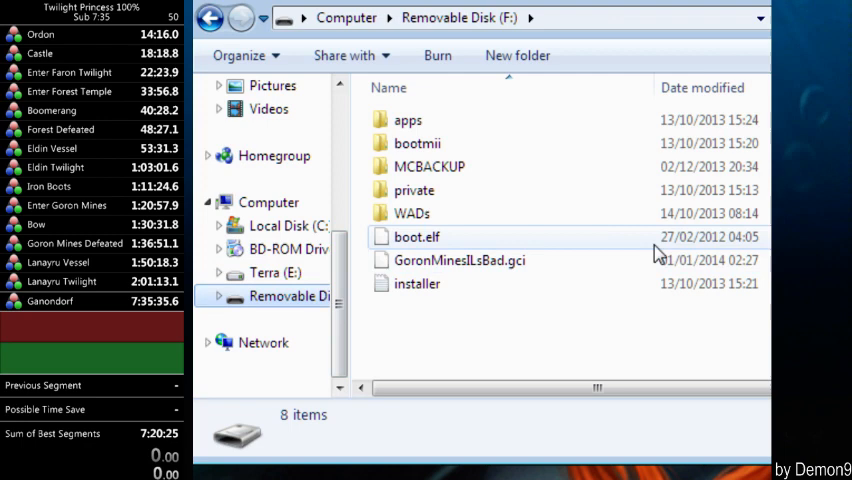
{"action": "double_click", "coordinate": [429, 166]}
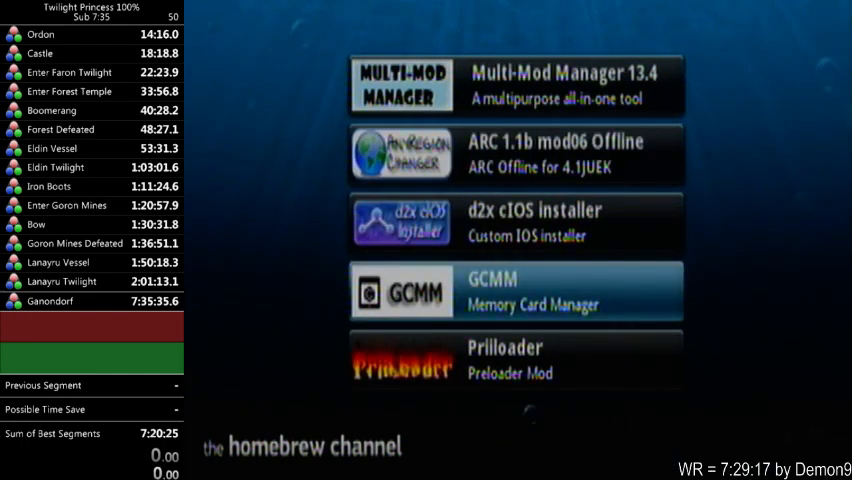
Step: Launch GCMM Memory Card Manager from the Homebrew Channel app list
{"action": "left_click", "coordinate": [516, 290]}
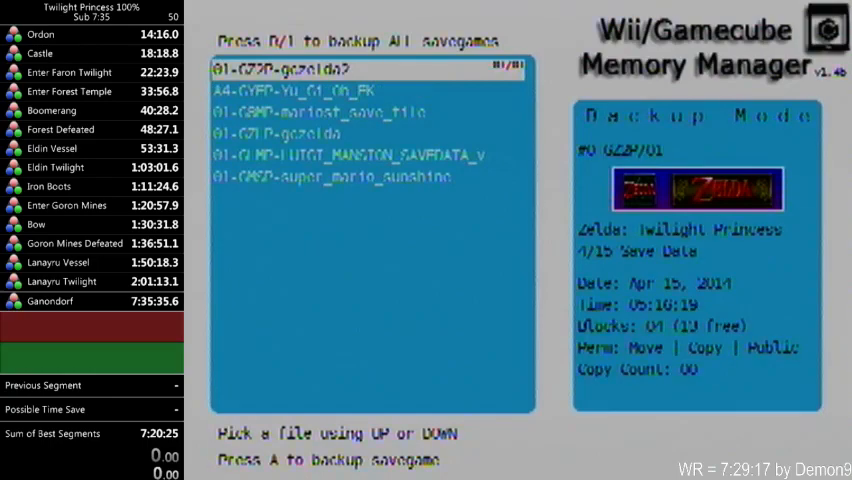
Step: Scroll down to the Super Mario Sunshine save and back up through the list
{"action": "key", "text": "down"}
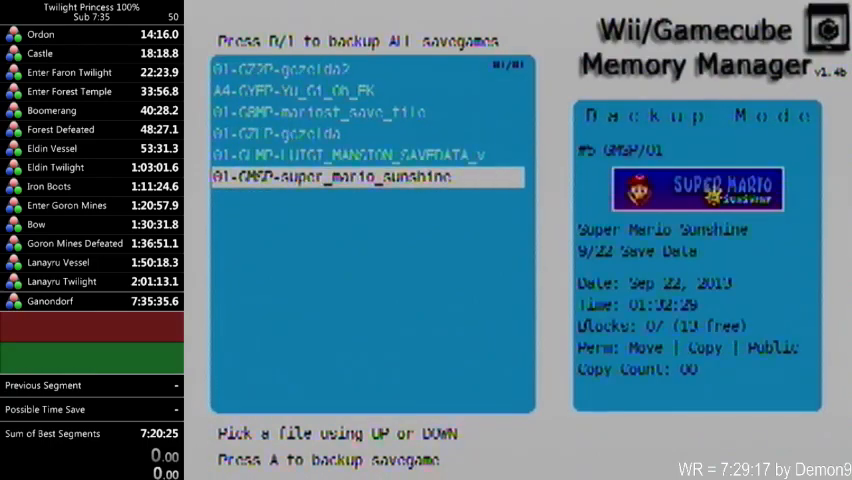
{"action": "key", "text": "up"}
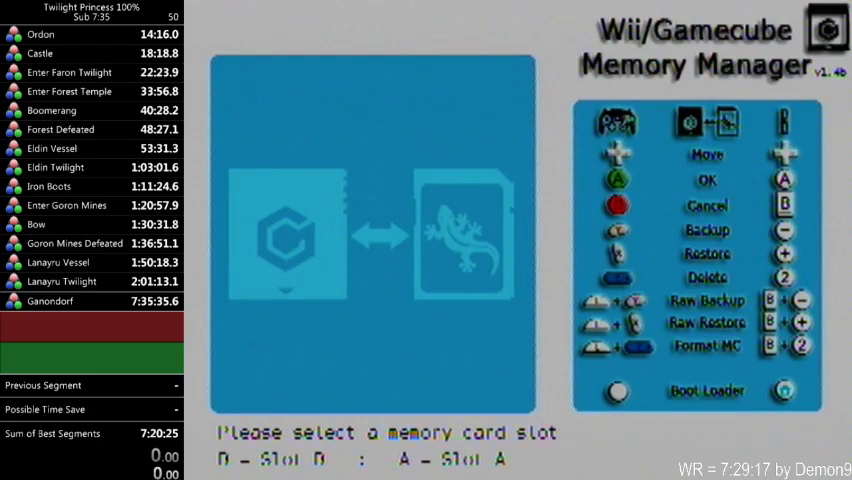
Step: Pick the memory card slot so GCMM lists the SD card's .gci saves
{"action": "left_click", "coordinate": [707, 253]}
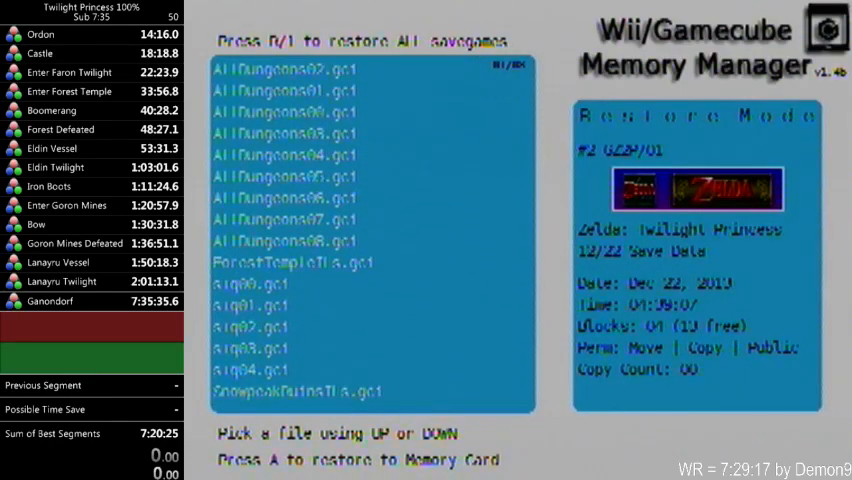
Step: Step through the AllDungeons .gci saves and restore the chosen one to the card
{"action": "key", "text": "Down"}
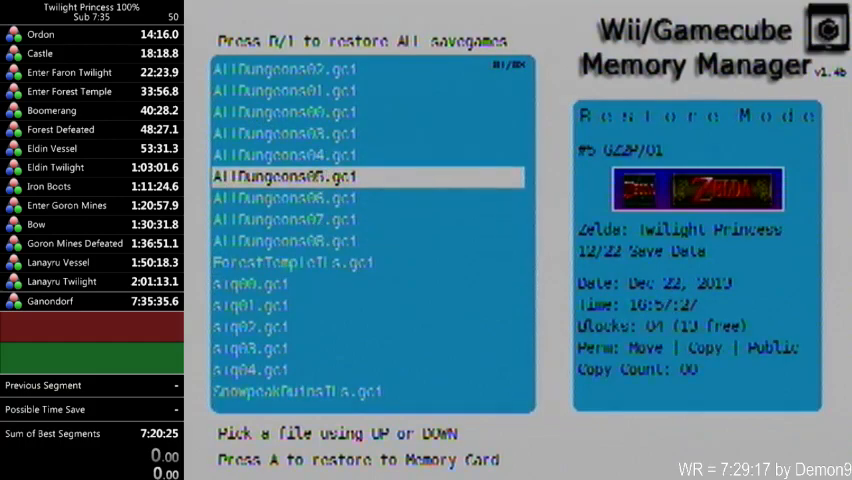
{"action": "key", "text": "up"}
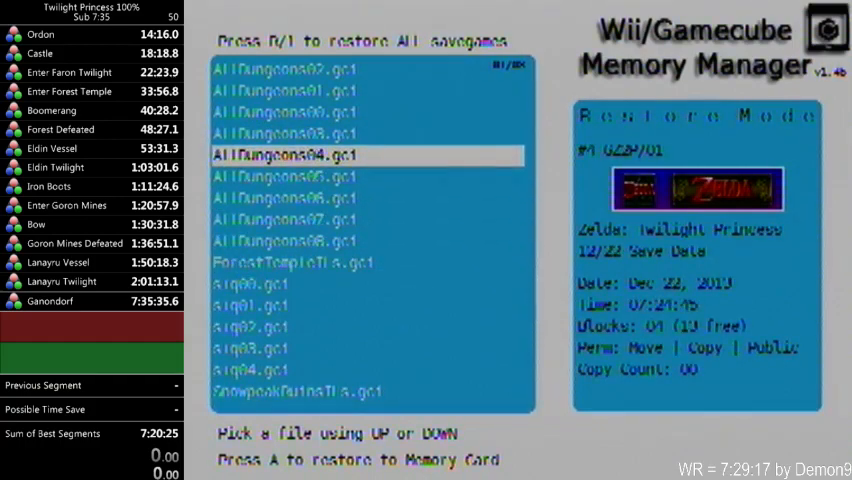
{"action": "key", "text": "Down"}
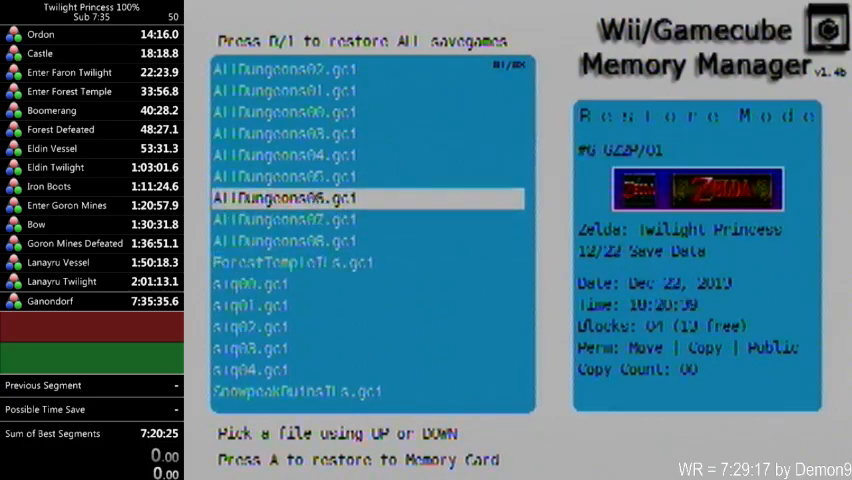
{"action": "key", "text": "up"}
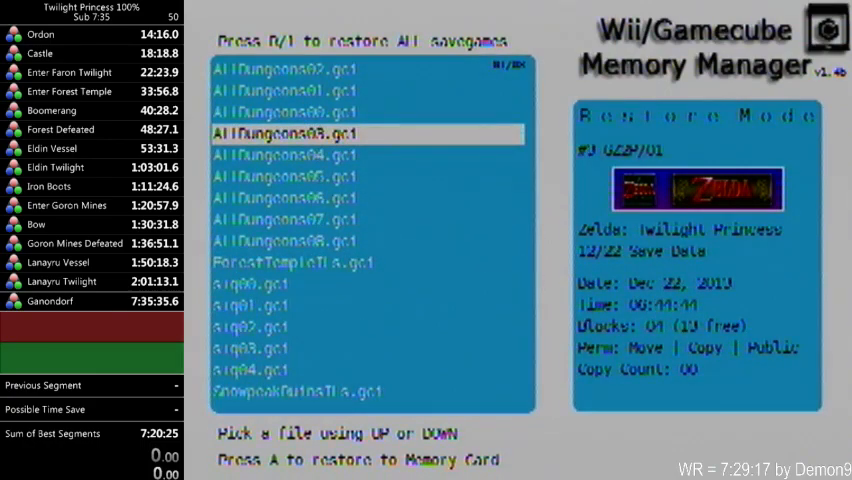
{"action": "key", "text": "down"}
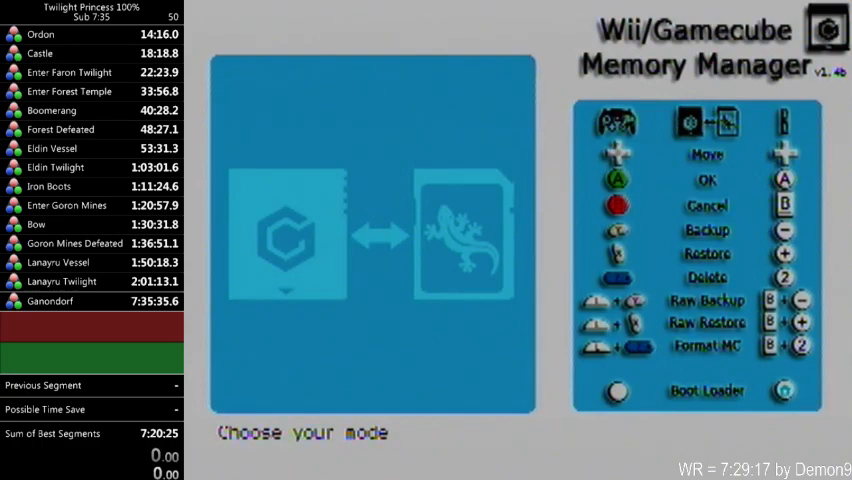
Step: Look at restore mode, back out to mode selection, and enter backup mode
{"action": "left_click", "coordinate": [706, 253]}
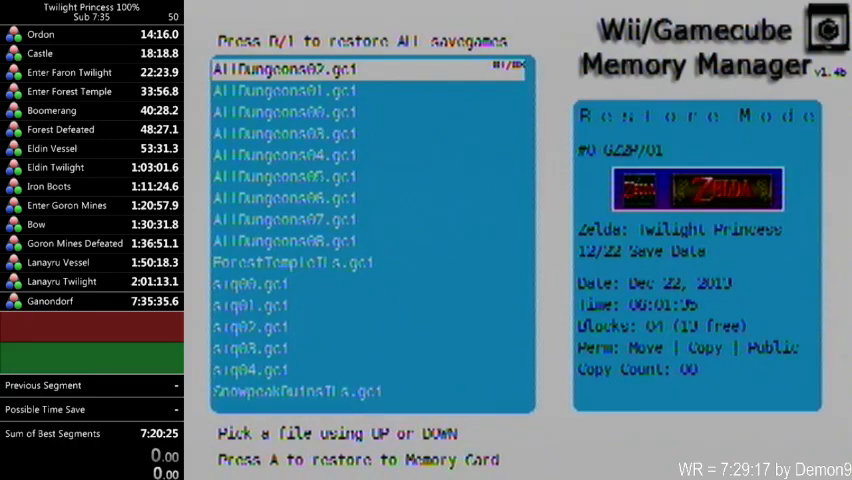
{"action": "key", "text": "down"}
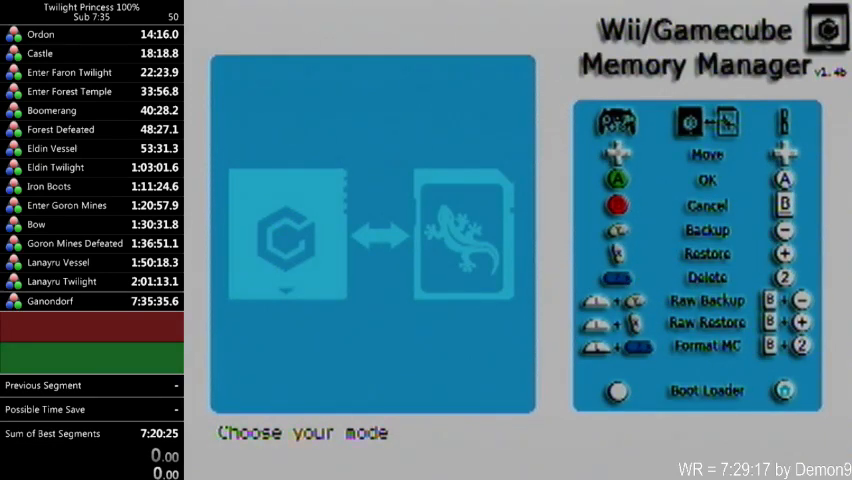
{"action": "left_click", "coordinate": [706, 230]}
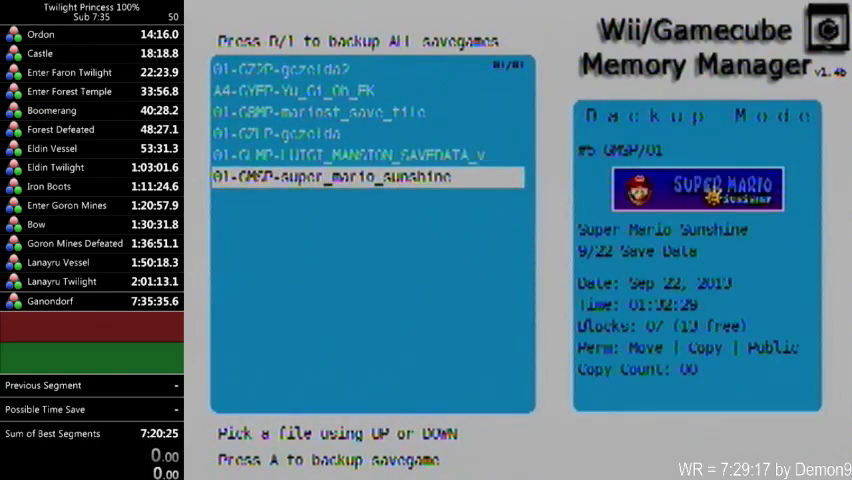
Step: Exit GCMM's backup mode to its main mode-selection screen
{"action": "key", "text": "up"}
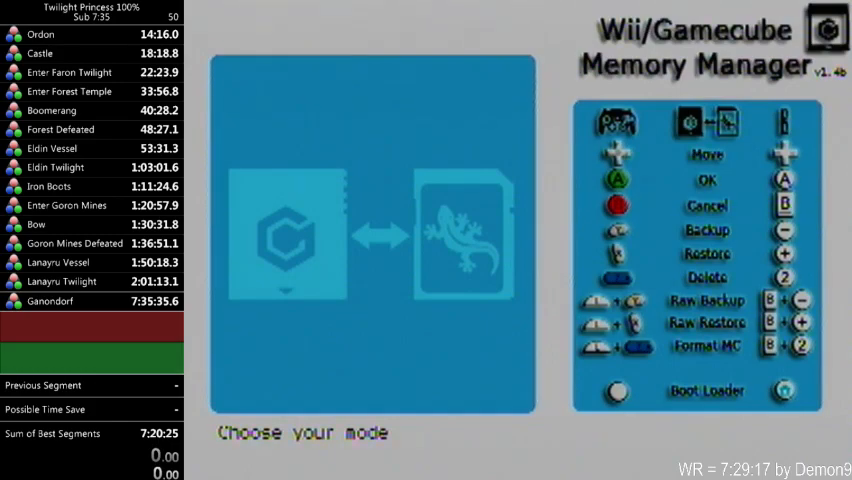
Step: Quit GCMM and return to the Wii Menu channel grid
{"action": "left_click", "coordinate": [706, 253]}
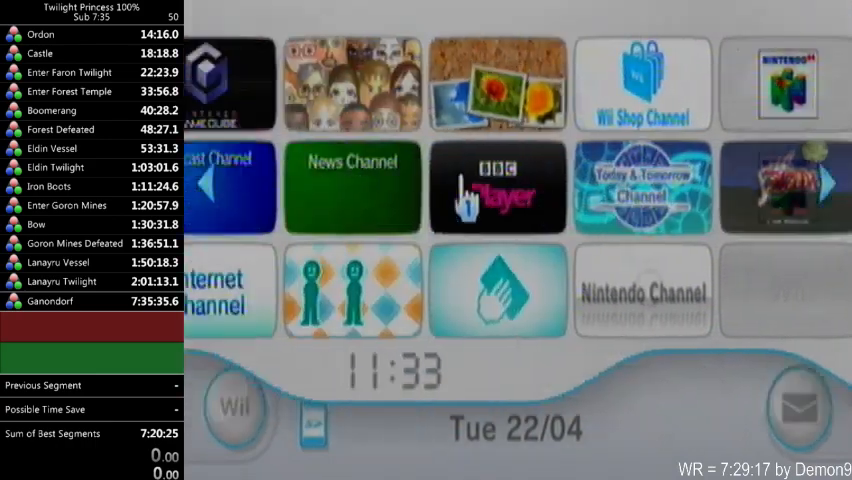
Step: Launch the GameCube channel to reach its Nintendo GameCube start screen
{"action": "left_click", "coordinate": [230, 85]}
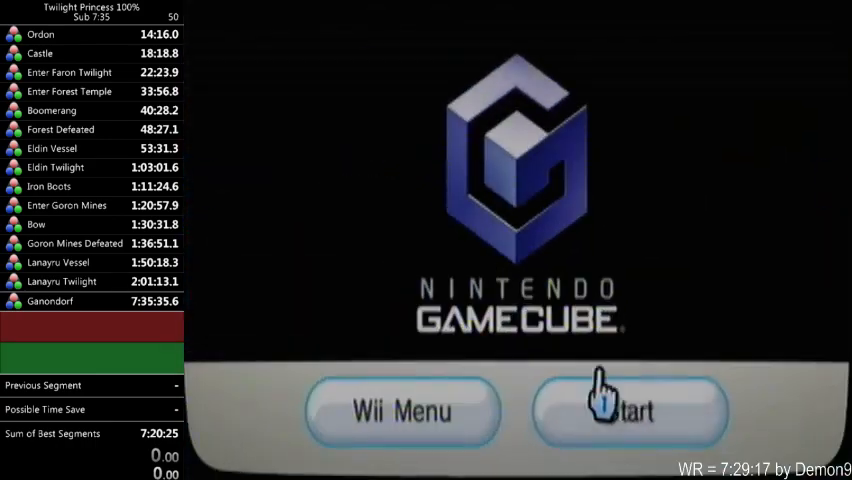